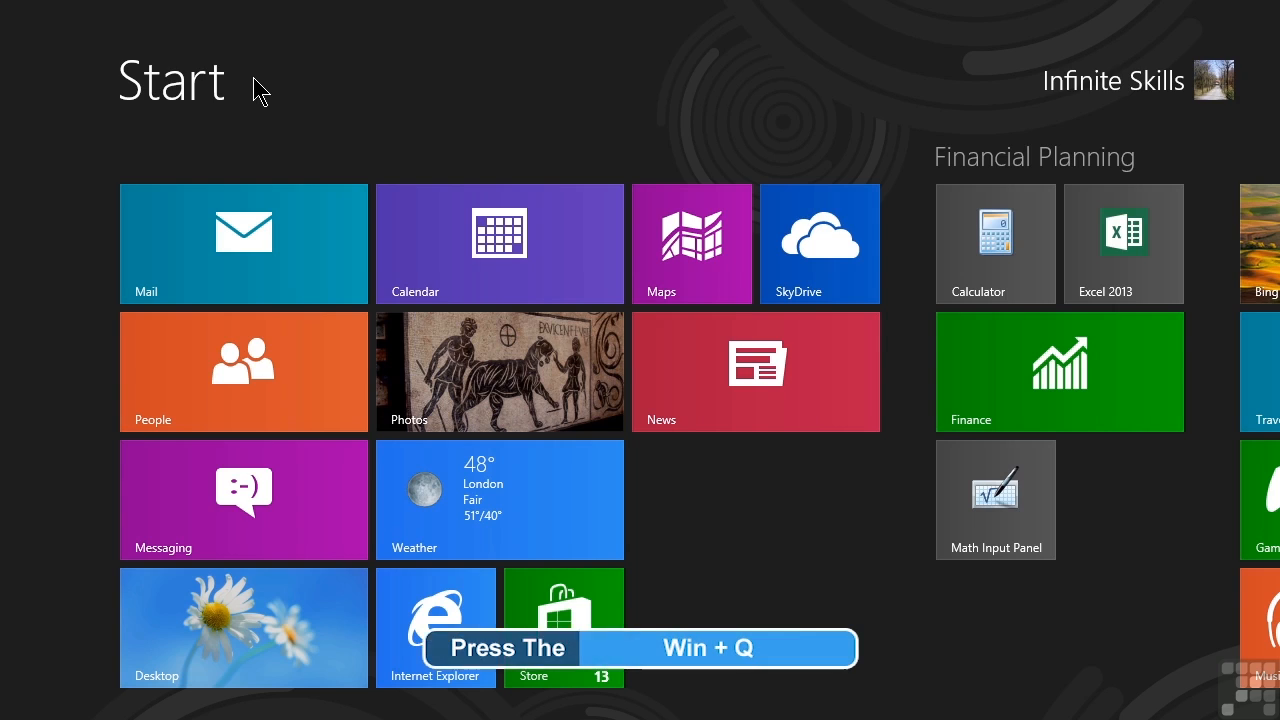
Step: Search the apps for 'netplwiz' via Win+Q so it appears as the only result
{"action": "key", "text": "Win+Q"}
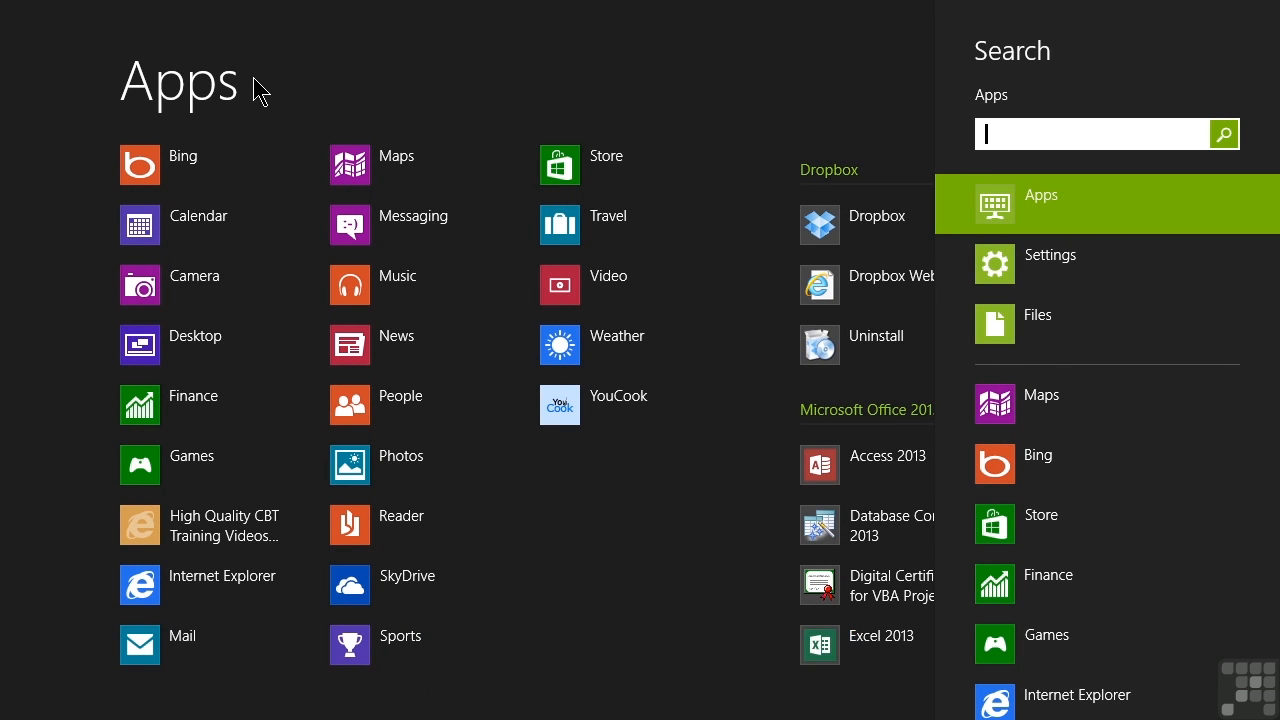
{"action": "type", "text": "ne"}
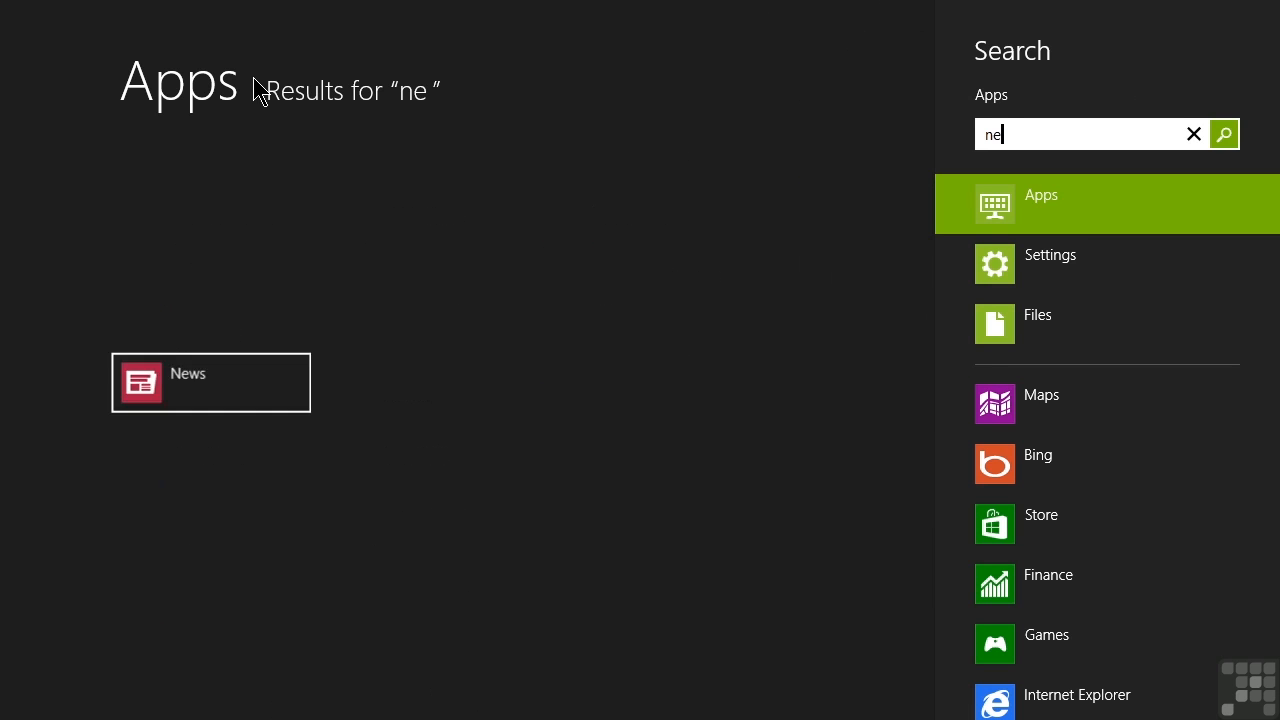
{"action": "type", "text": "tp"}
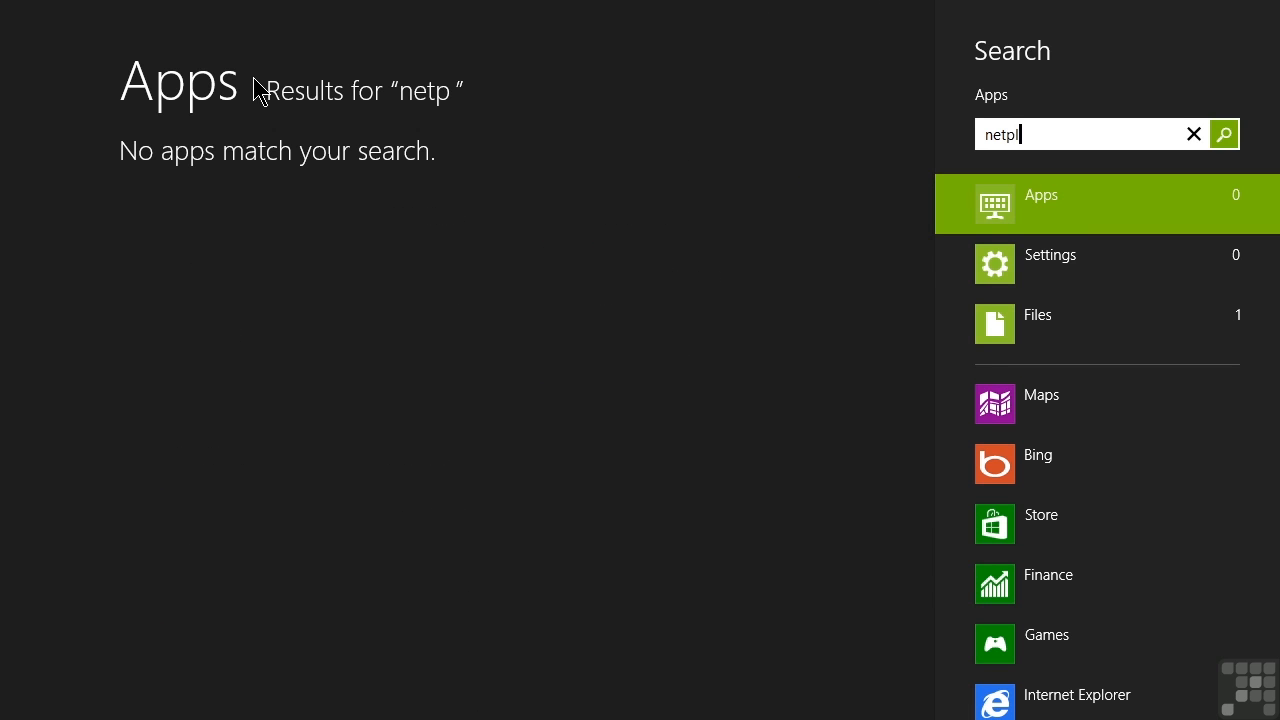
{"action": "type", "text": "lwiz"}
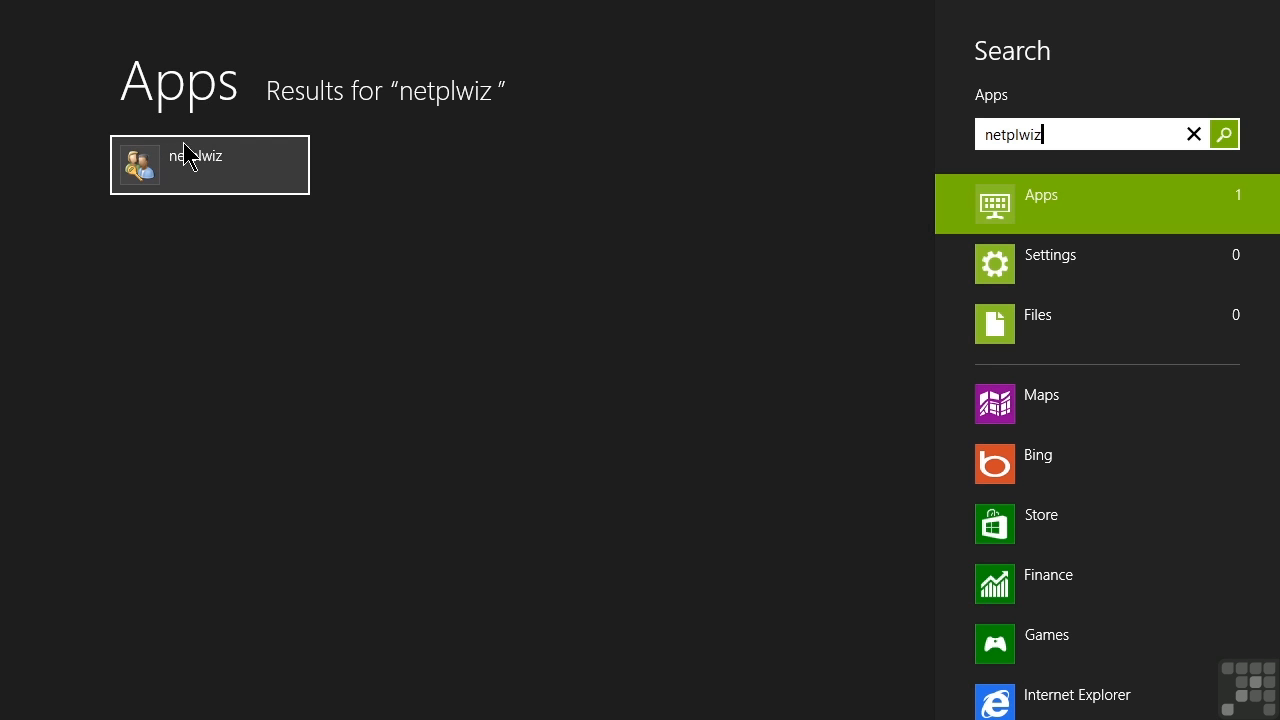
Step: Launch netplwiz from the results to show the User Accounts dialog with both users listed
{"action": "left_click", "coordinate": [208, 164]}
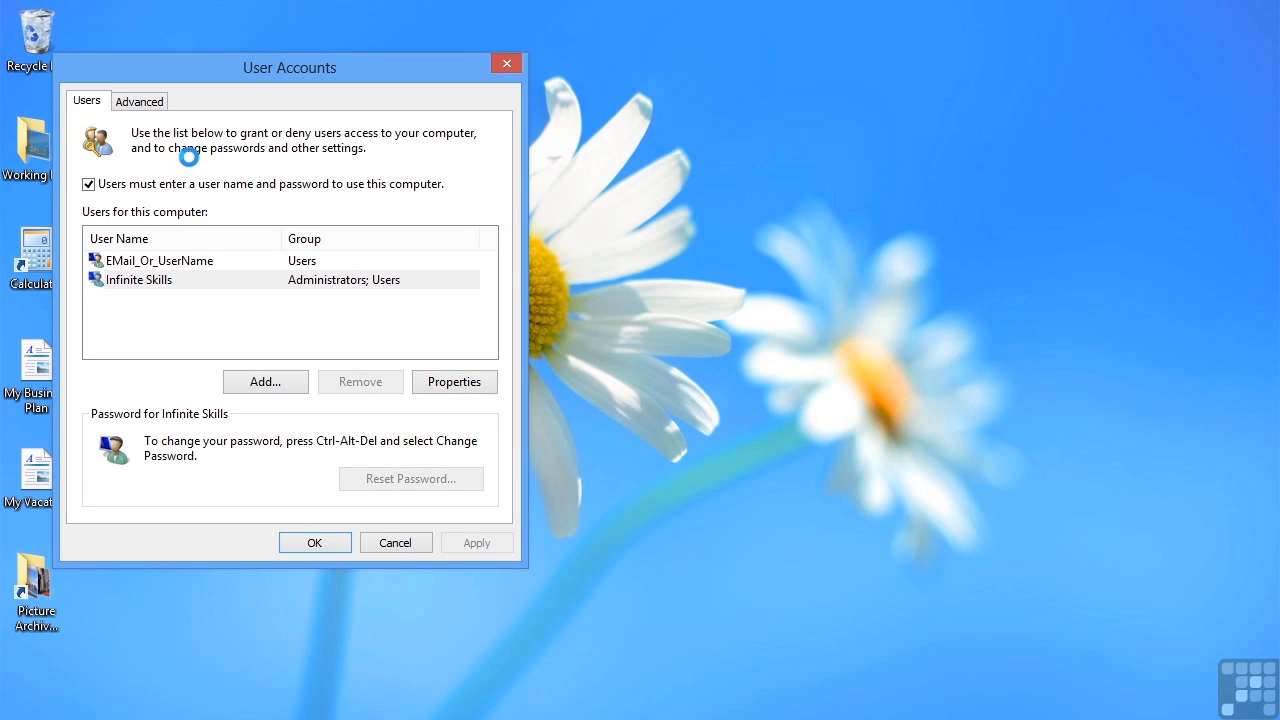
{"action": "mouse_move", "coordinate": [196, 168]}
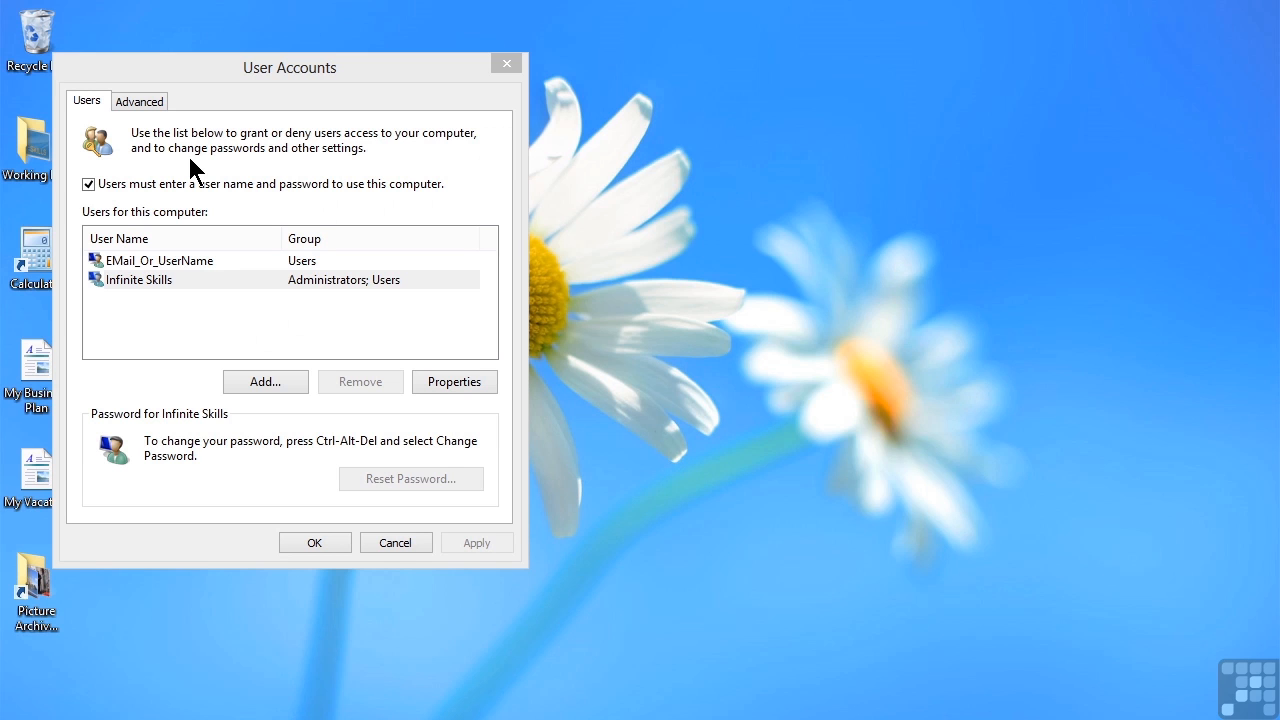
{"action": "left_click", "coordinate": [88, 184]}
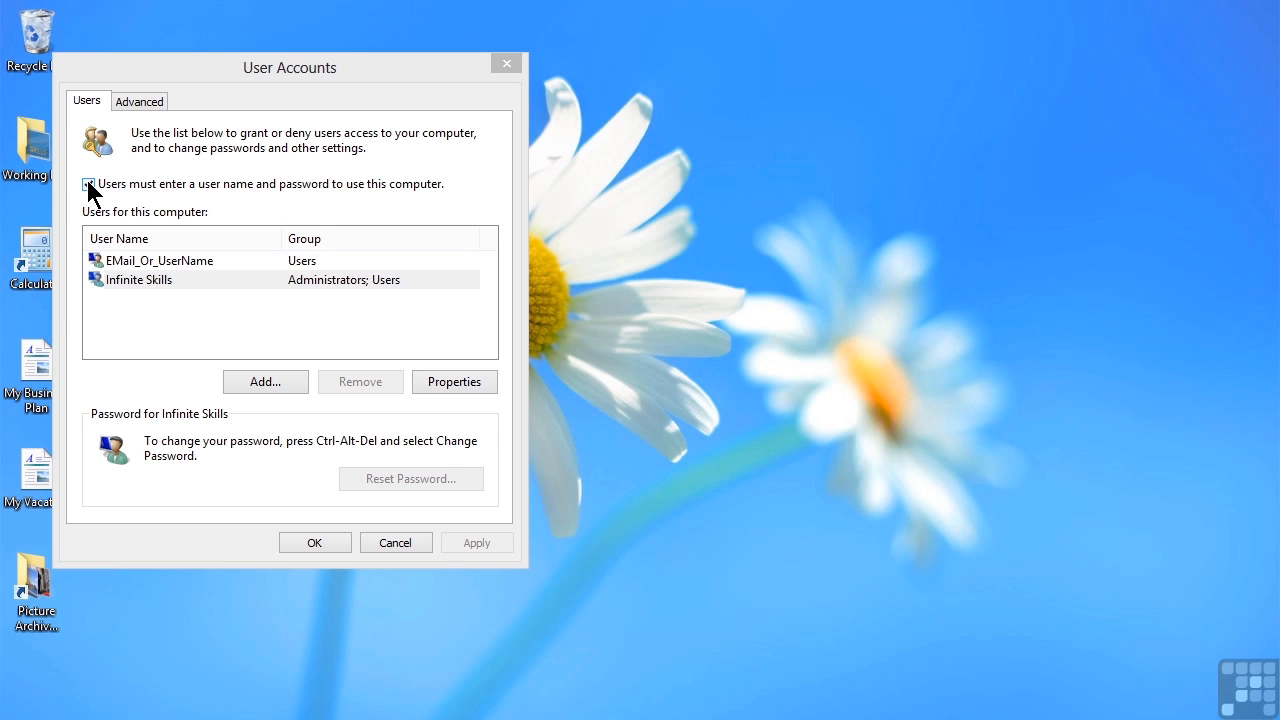
Step: Uncheck 'Users must enter a user name and password to use this computer'
{"action": "left_click", "coordinate": [88, 184]}
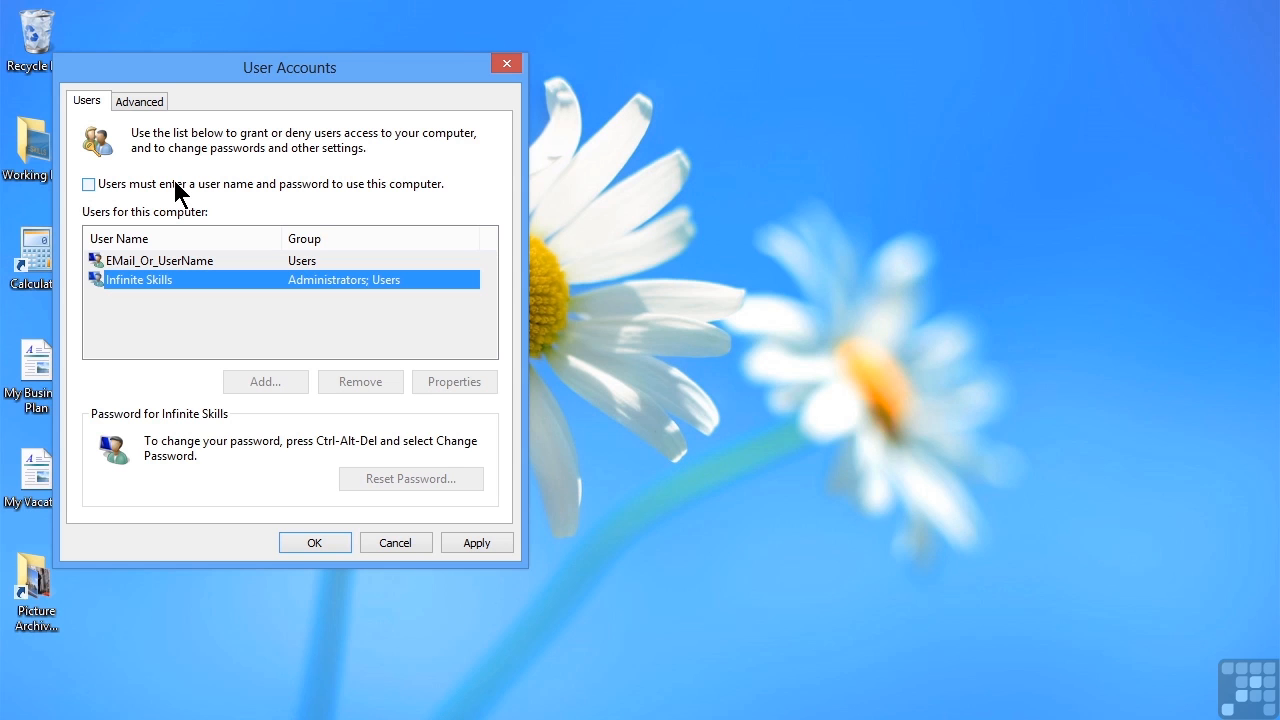
{"action": "mouse_move", "coordinate": [170, 184]}
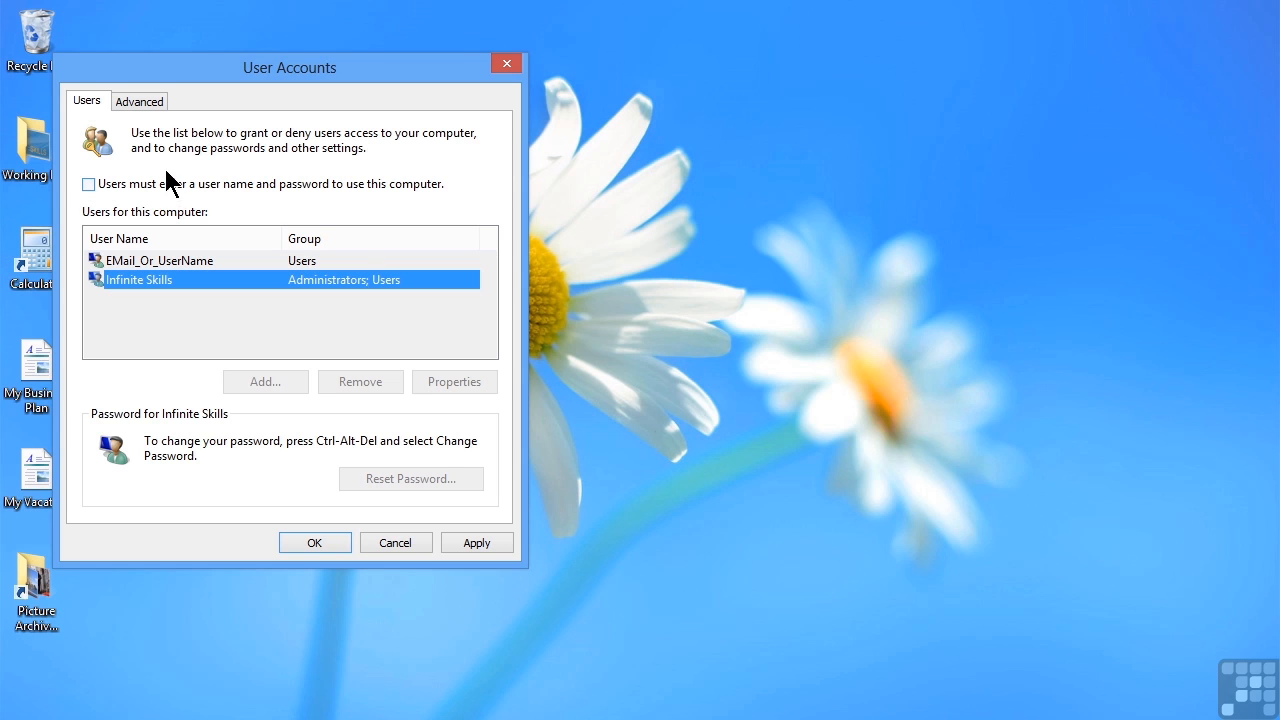
Step: Enable 'Require users to press Ctrl+Alt+Delete' under Advanced, then cancel to discard all changes
{"action": "left_click", "coordinate": [140, 100]}
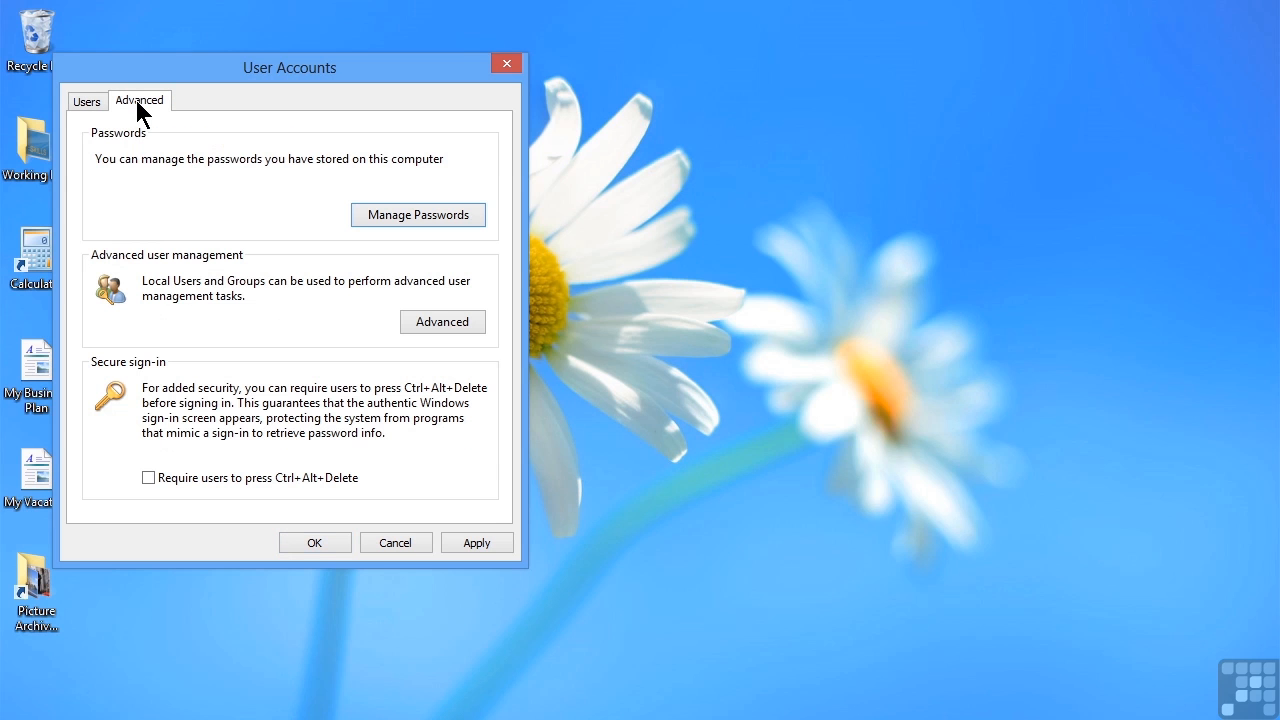
{"action": "mouse_move", "coordinate": [152, 198]}
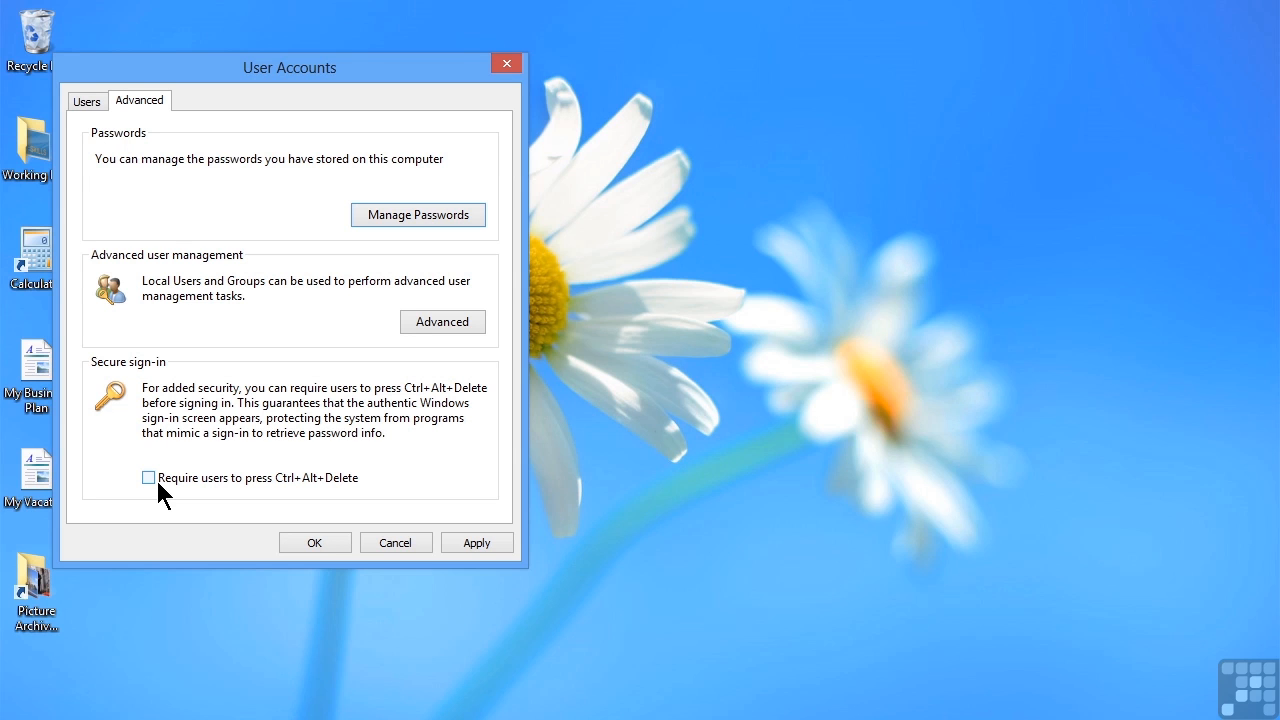
{"action": "mouse_move", "coordinate": [150, 492]}
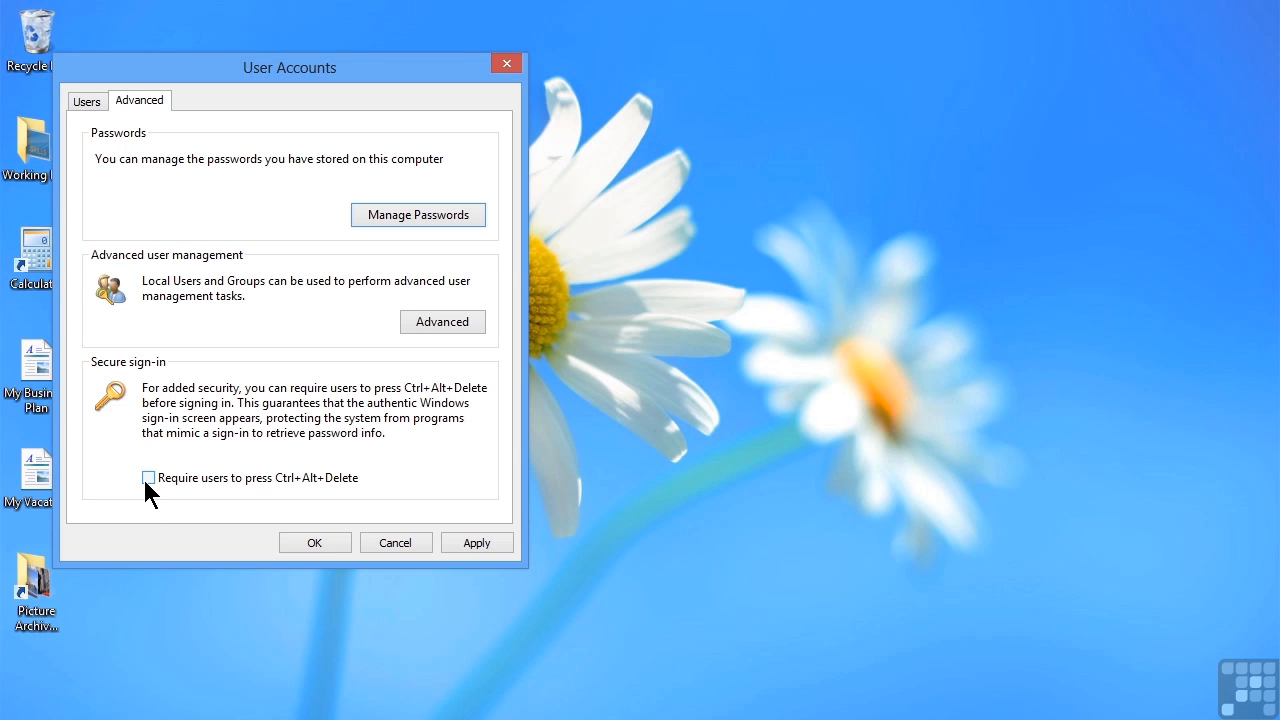
{"action": "left_click", "coordinate": [148, 476]}
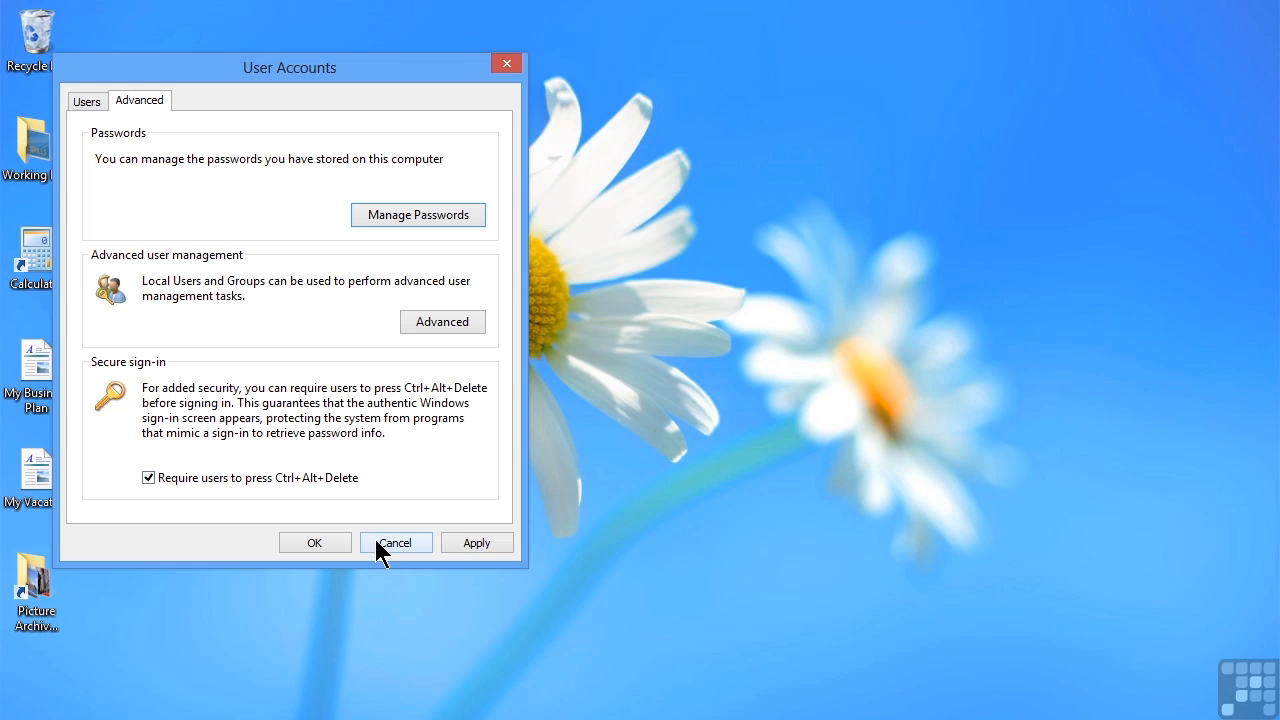
{"action": "left_click", "coordinate": [394, 542]}
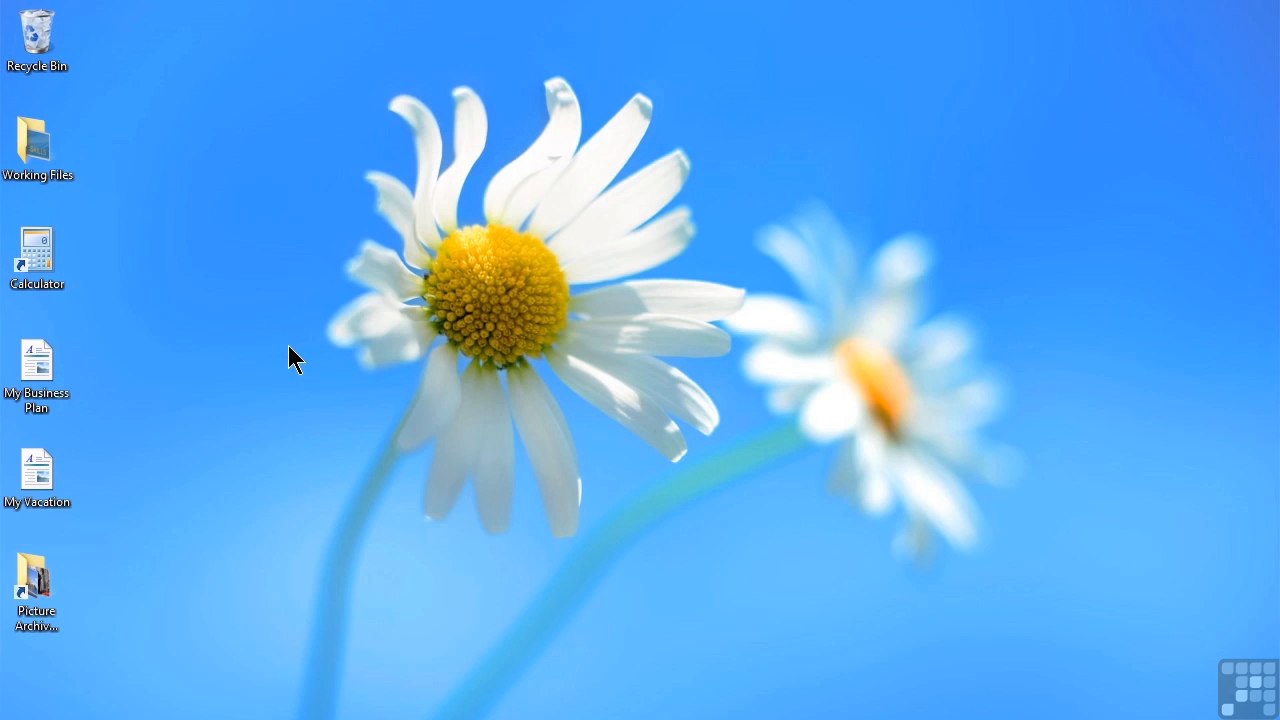